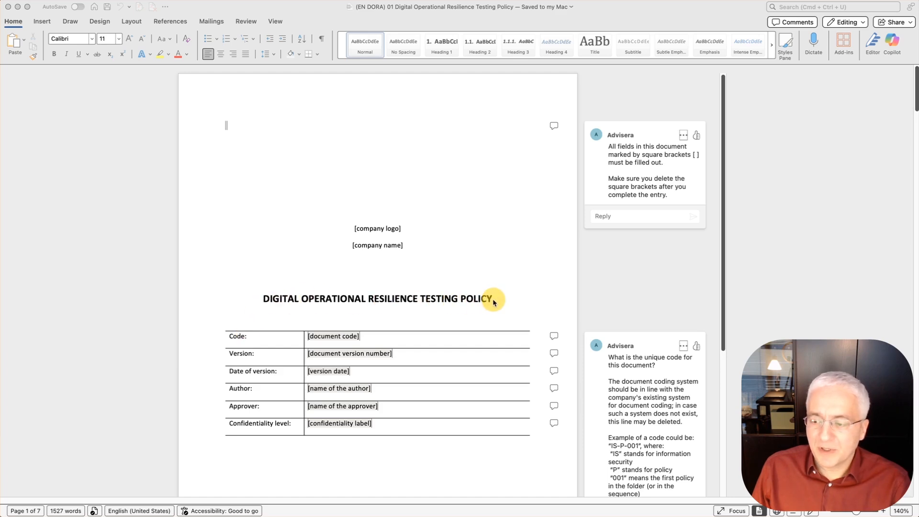
mouse_move(499, 300)
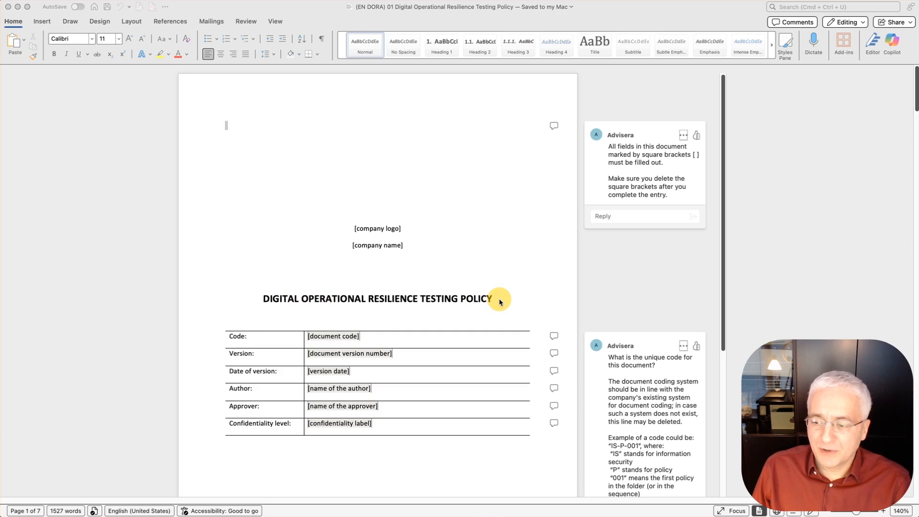
mouse_move(494, 262)
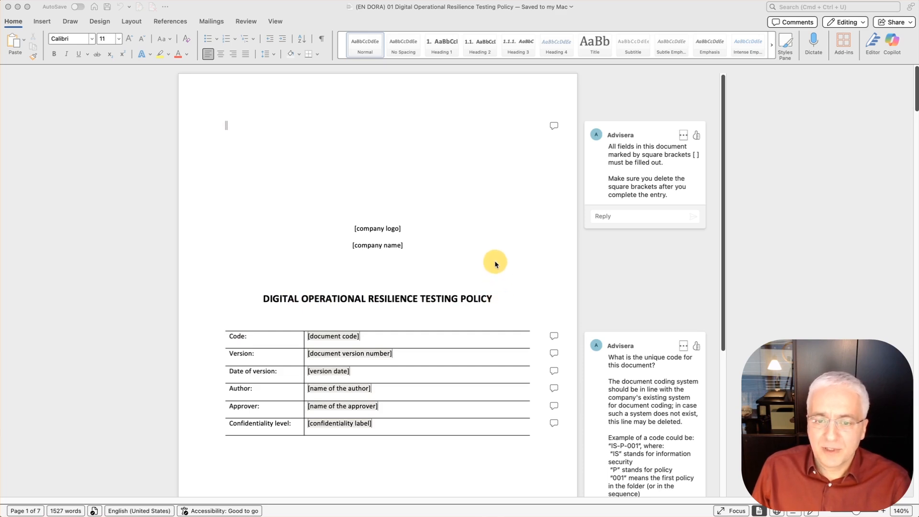
mouse_move(436, 251)
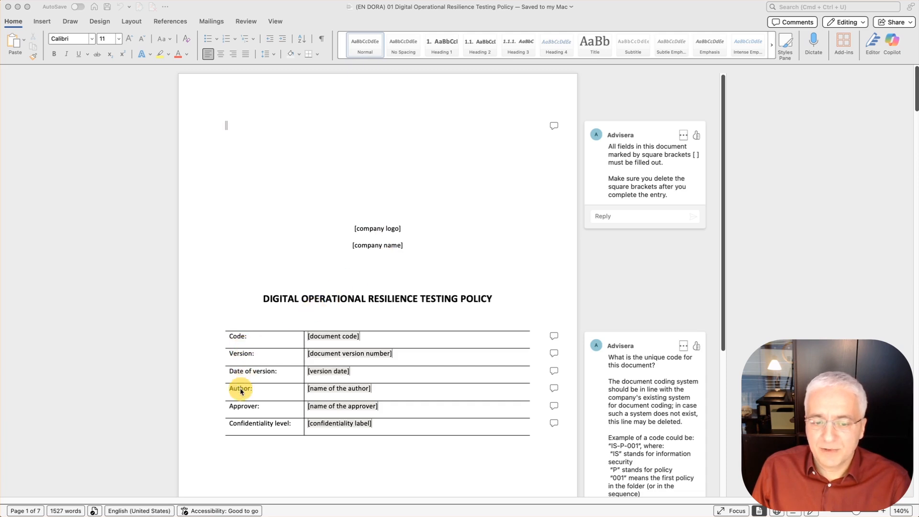
Scroll past the title page and change history table to the table of contents.
scroll(down, 3)
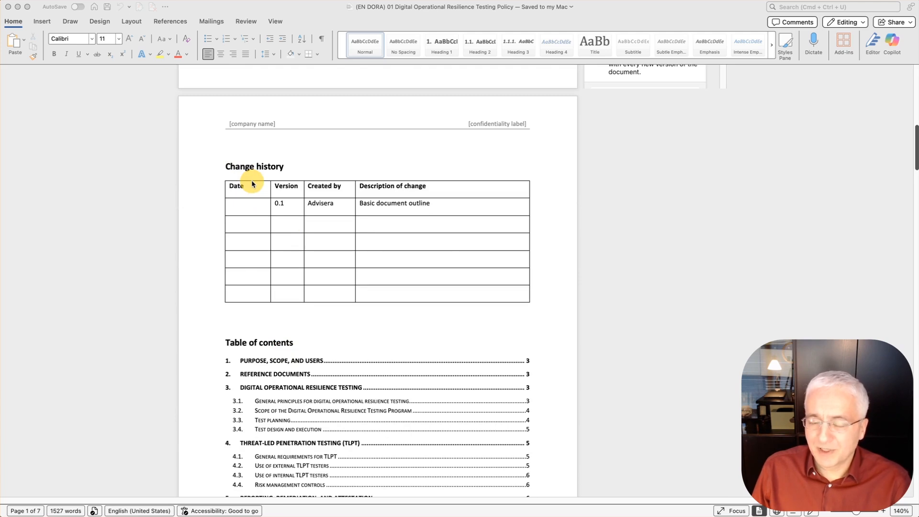
mouse_move(280, 206)
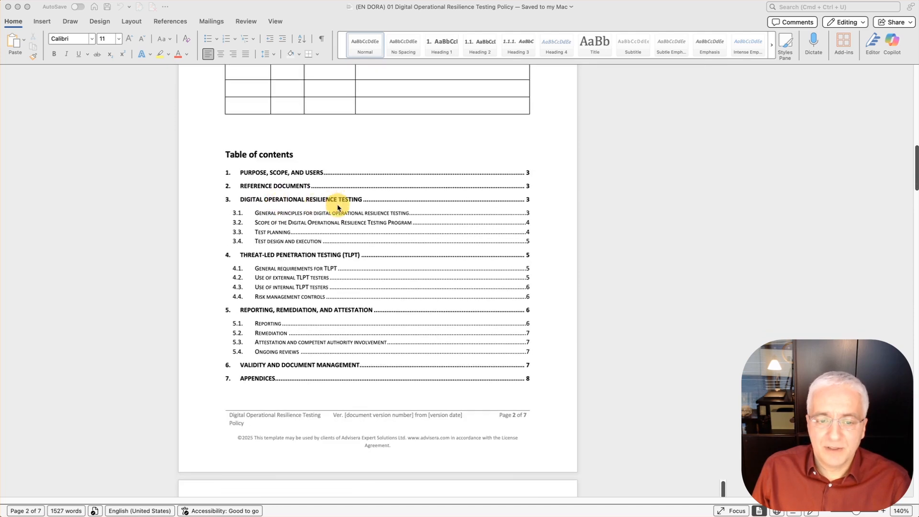
scroll(down, 3)
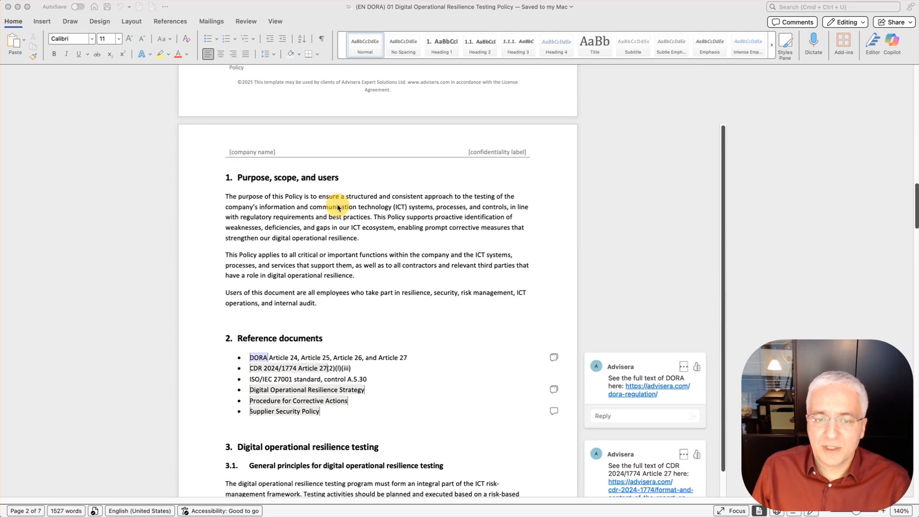
mouse_move(370, 254)
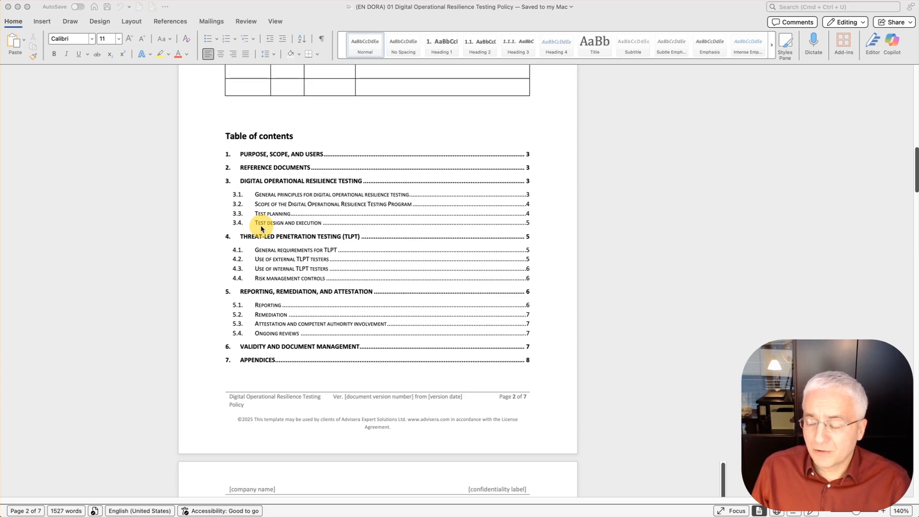
mouse_move(271, 243)
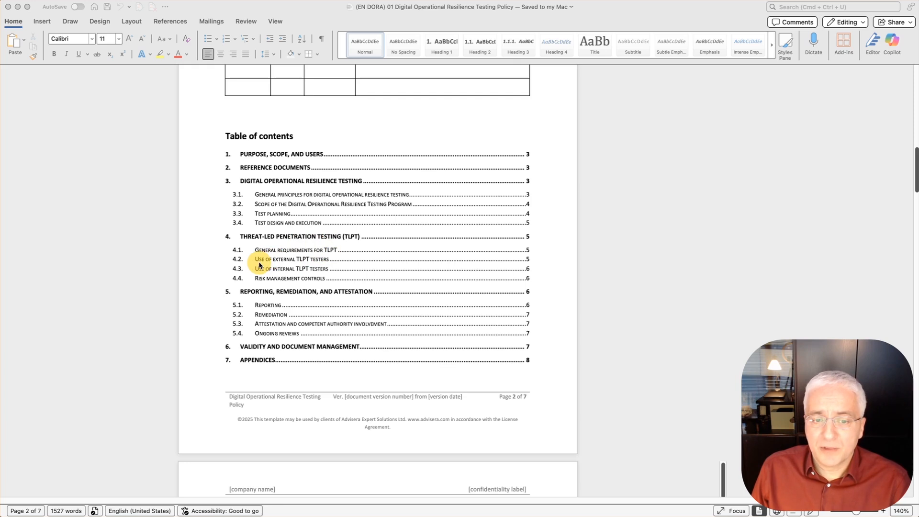
double_click(303, 259)
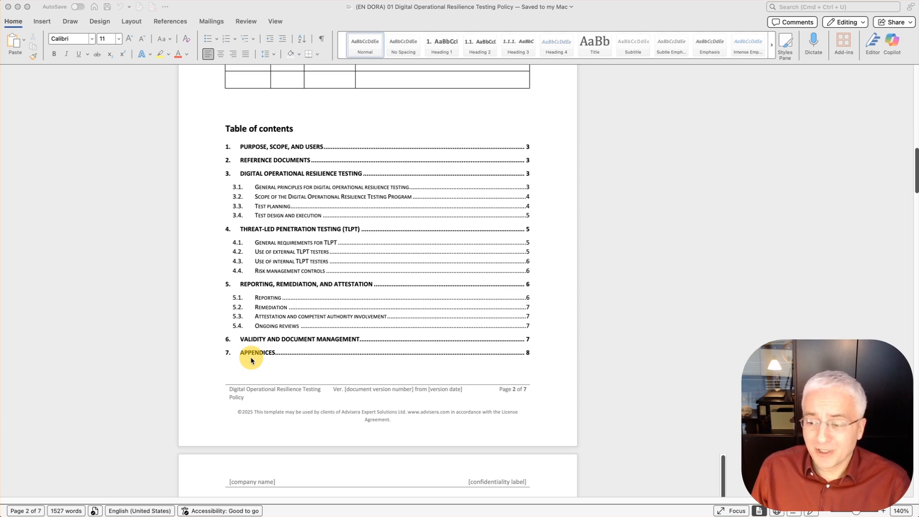
mouse_move(316, 322)
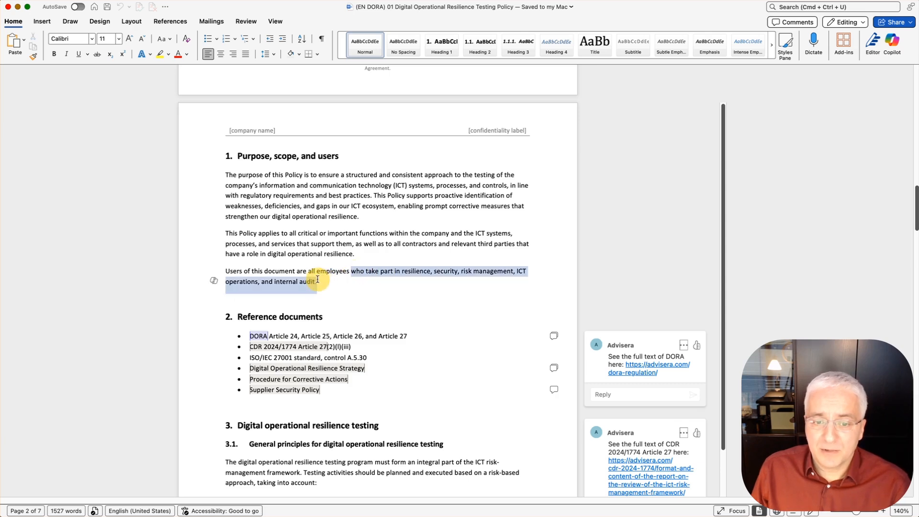
Replace the section 1 user roles list with 'in the security department'.
text(in th)
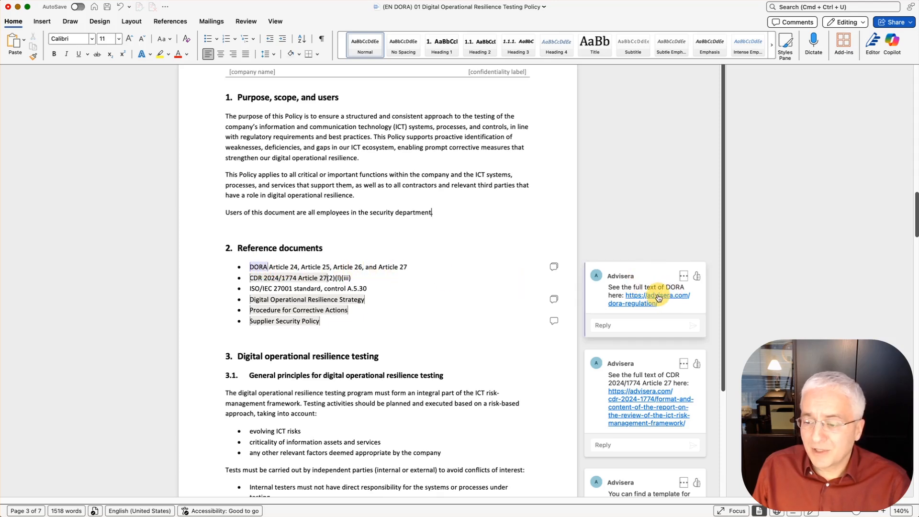
mouse_move(657, 298)
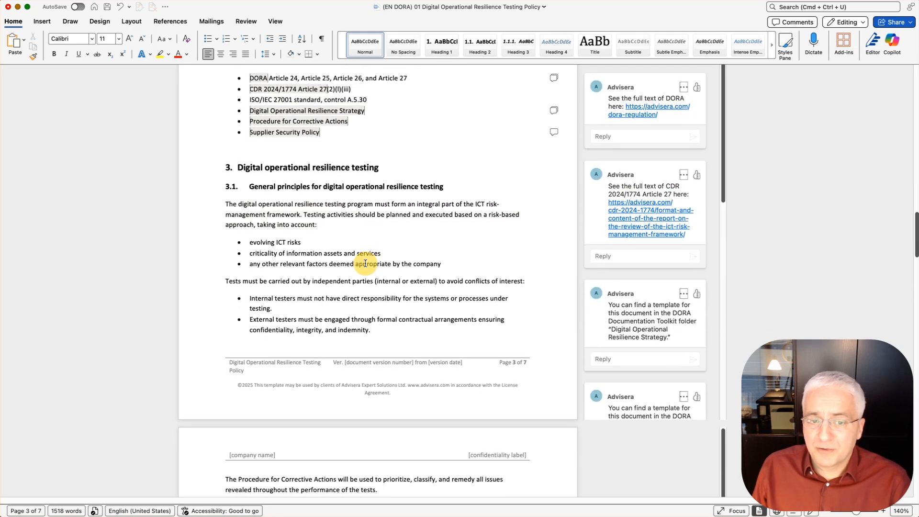
mouse_move(355, 232)
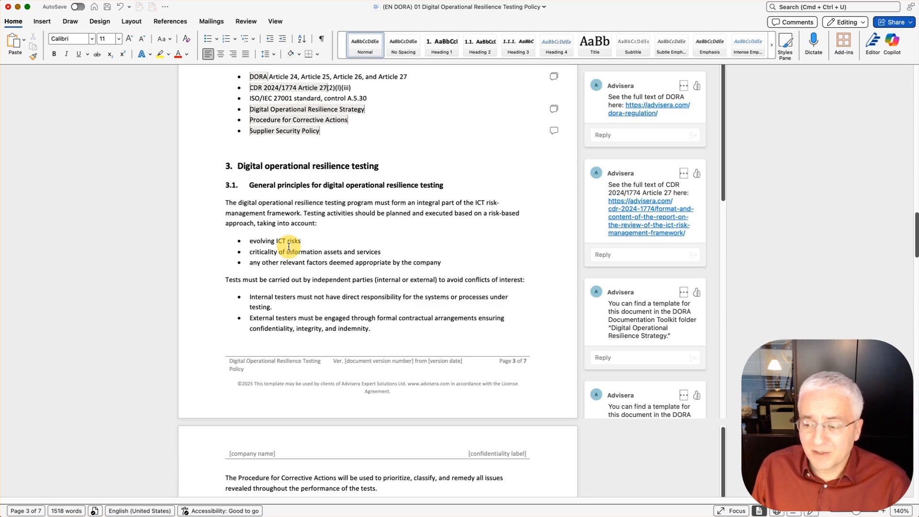
Fill the validation sentence's job title placeholder with 'Business Continuity Officer'.
scroll(down, 3)
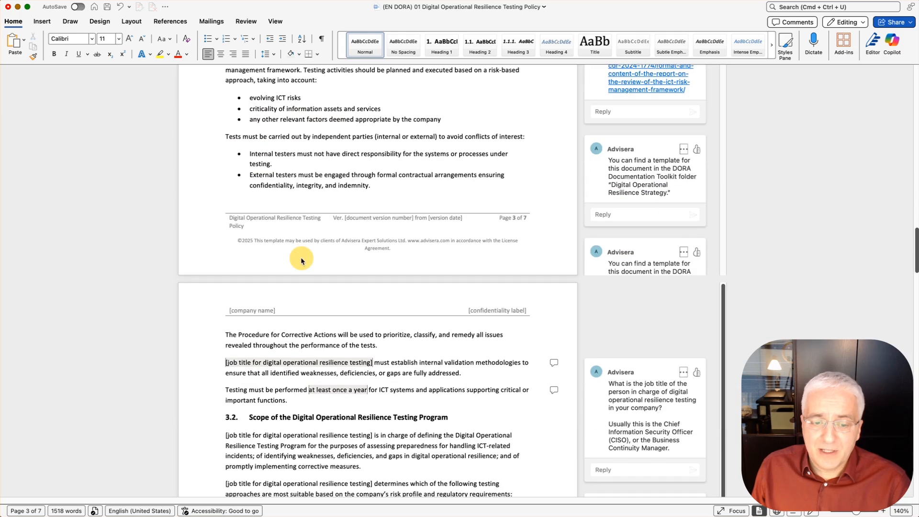
scroll(down, 3)
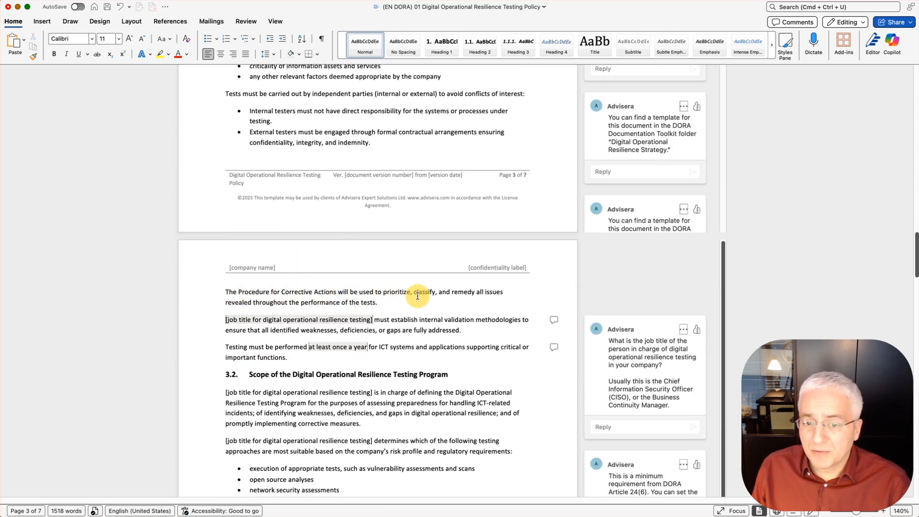
mouse_move(431, 296)
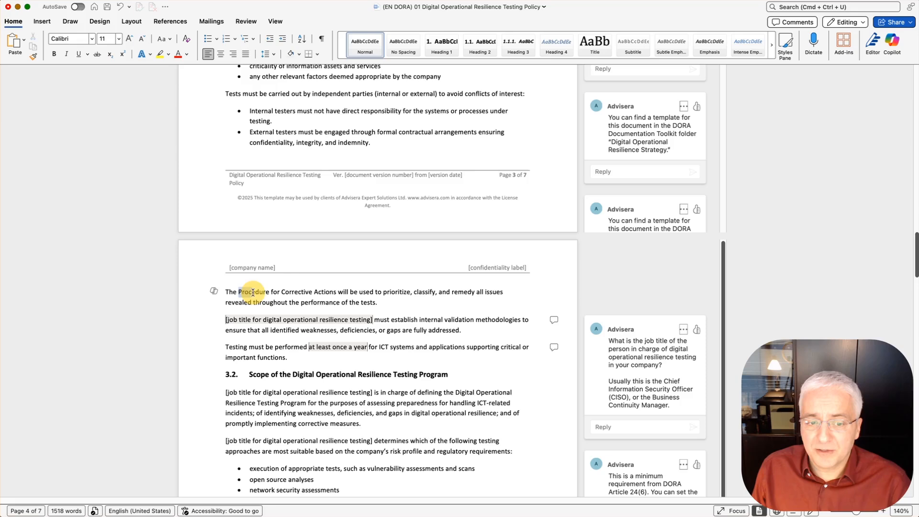
drag(238, 292, 344, 292)
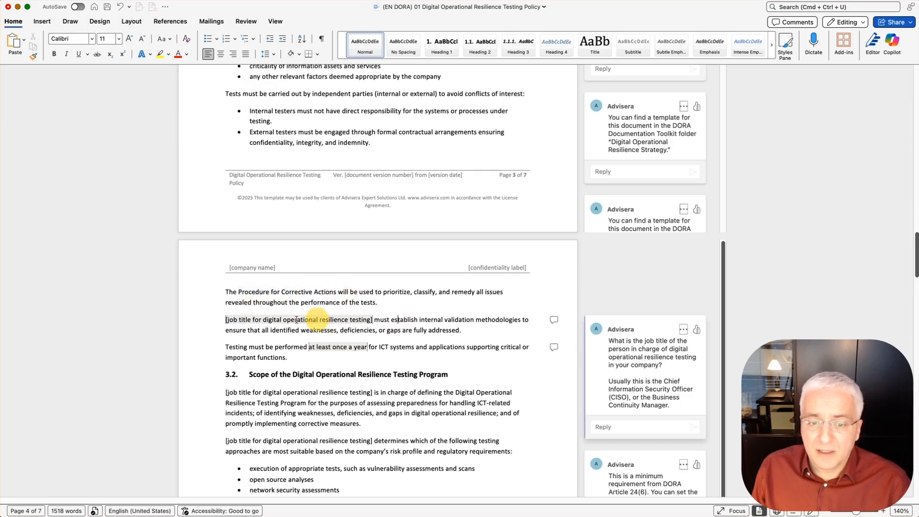
double_click(298, 319)
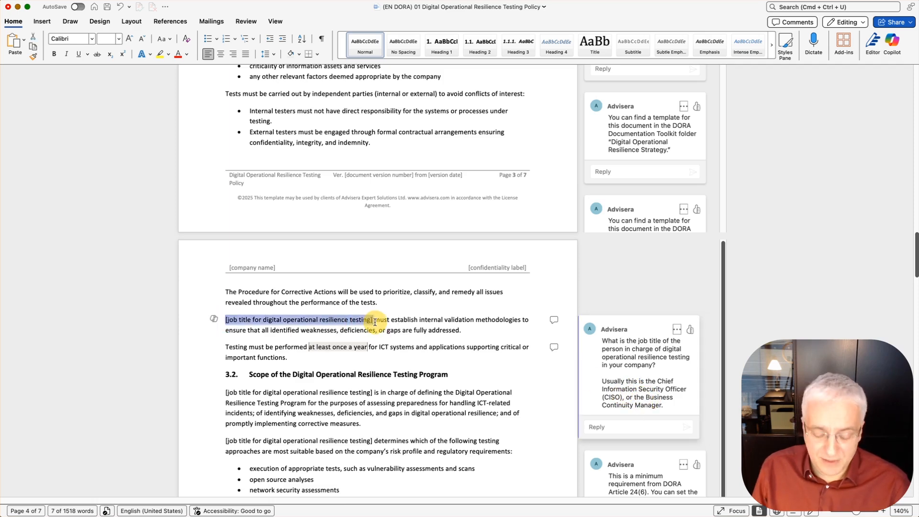
text(Business Continuity Officer)
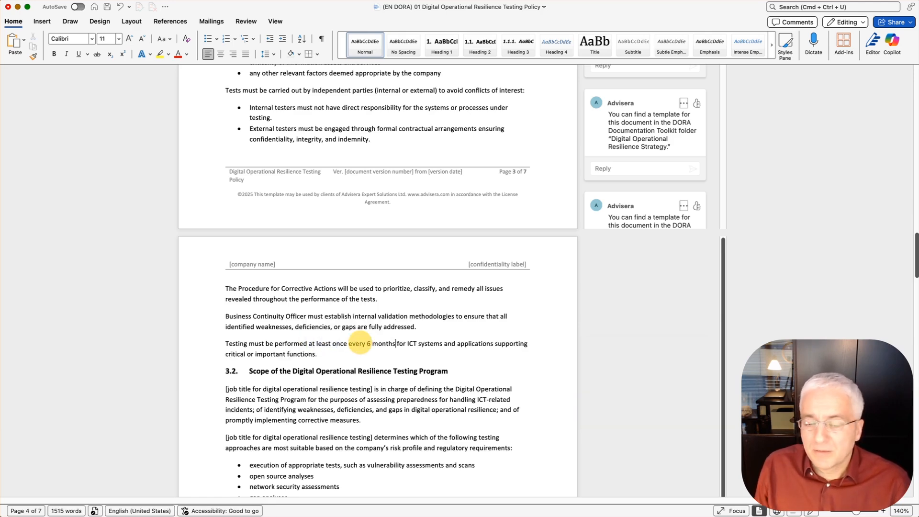
Scroll through section 3.2 down to section 3.3 Test planning.
scroll(down, 3)
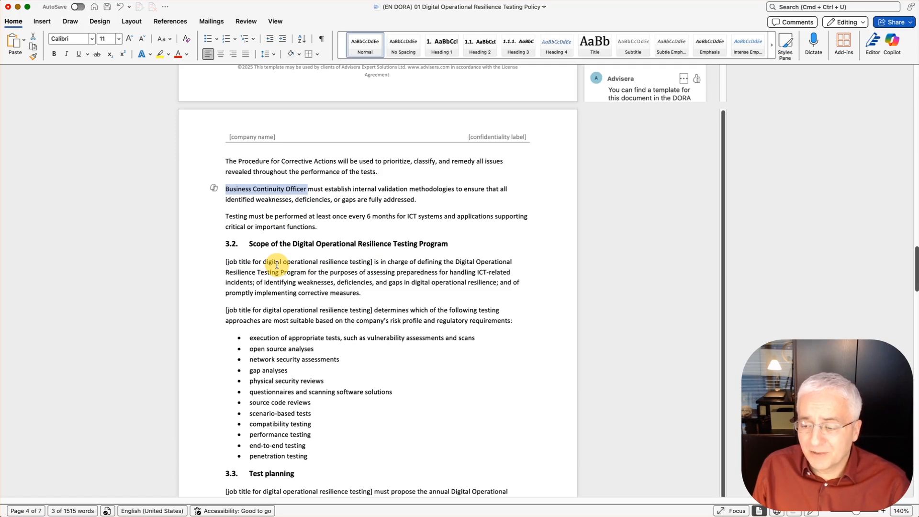
mouse_move(279, 264)
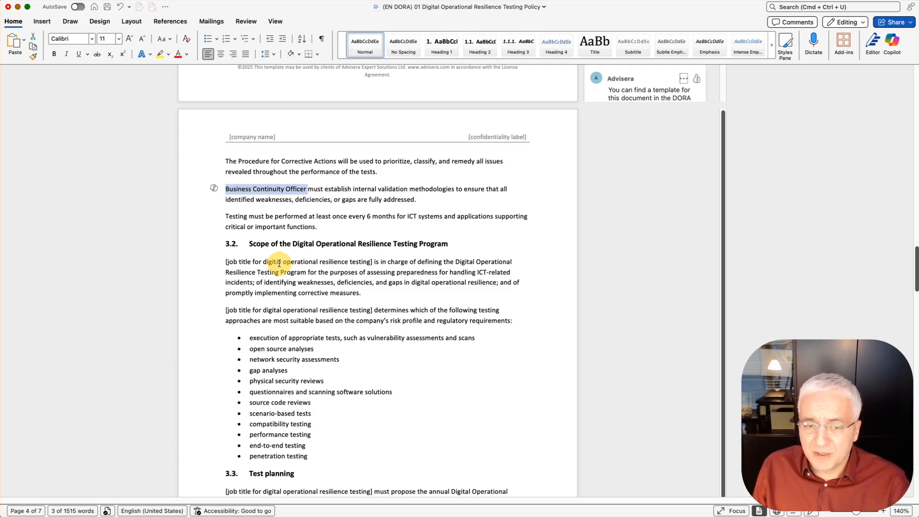
scroll(down, 3)
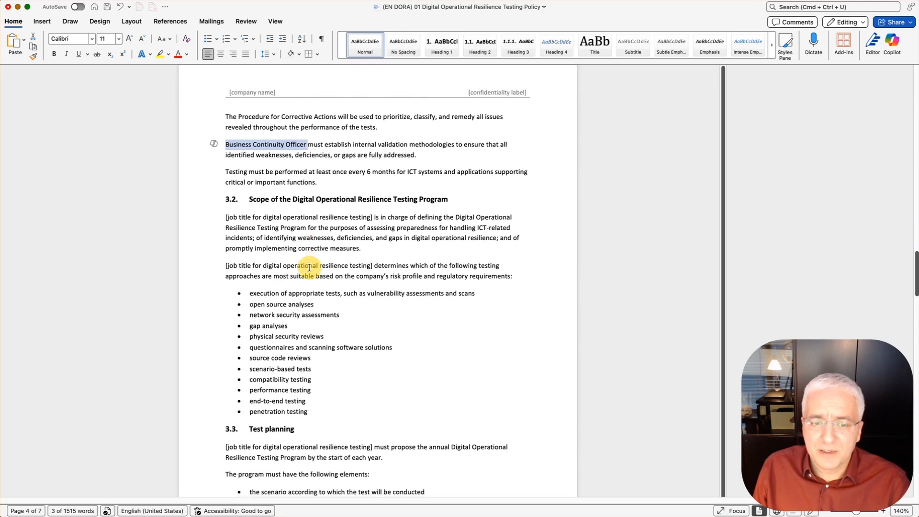
scroll(down, 3)
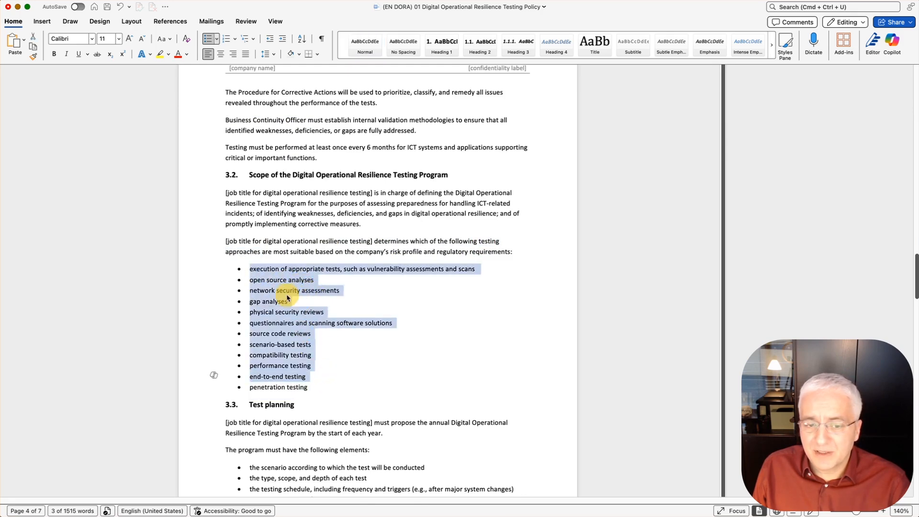
scroll(down, 3)
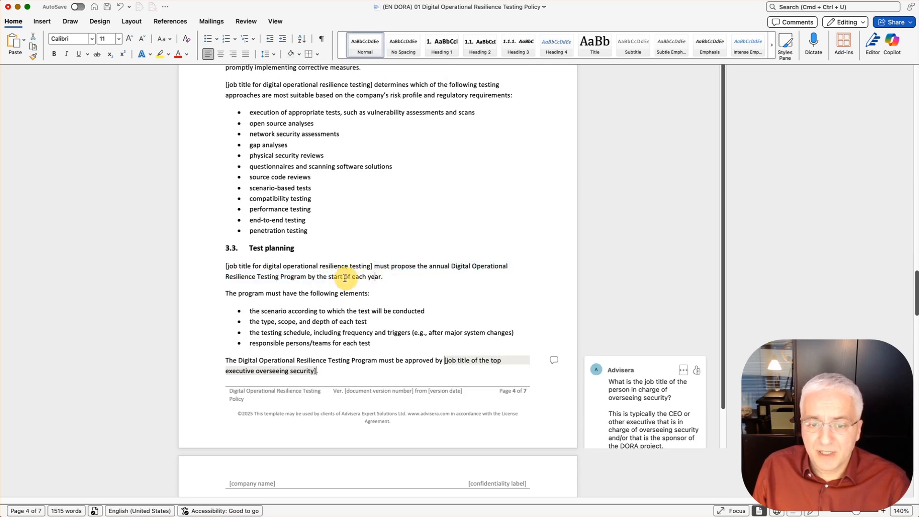
Change the section 3.3 deadline 'start of each year' to 'June 30th each year'.
drag(330, 276, 382, 276)
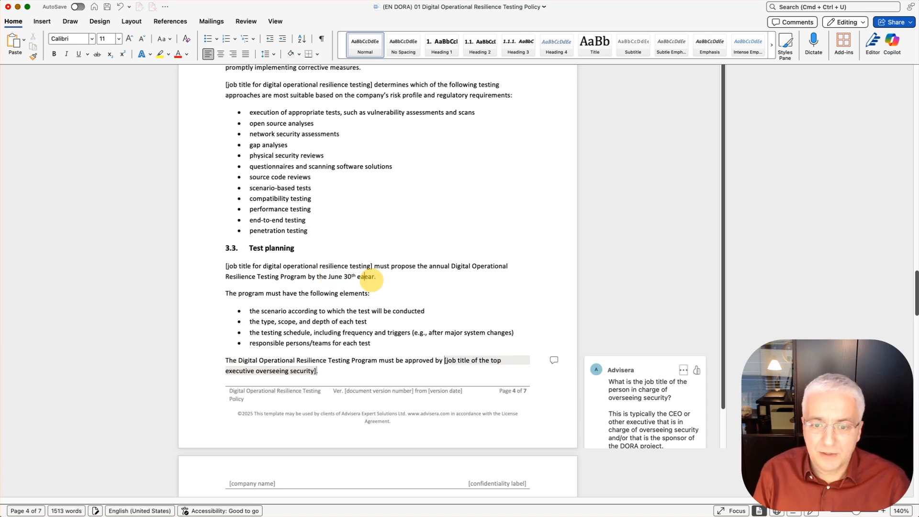
text(each year)
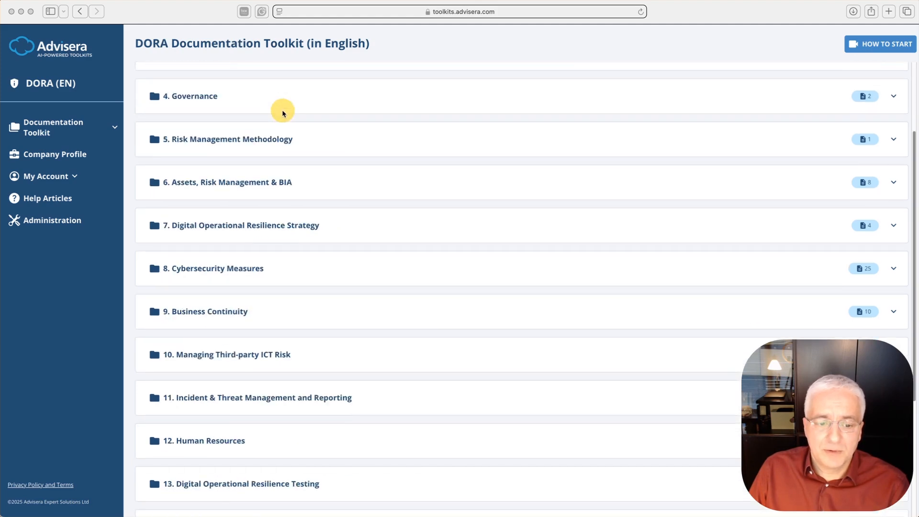
Expand folder 13 and open 13.1 Digital Operational Resilience Testing Policy.
scroll(down, 3)
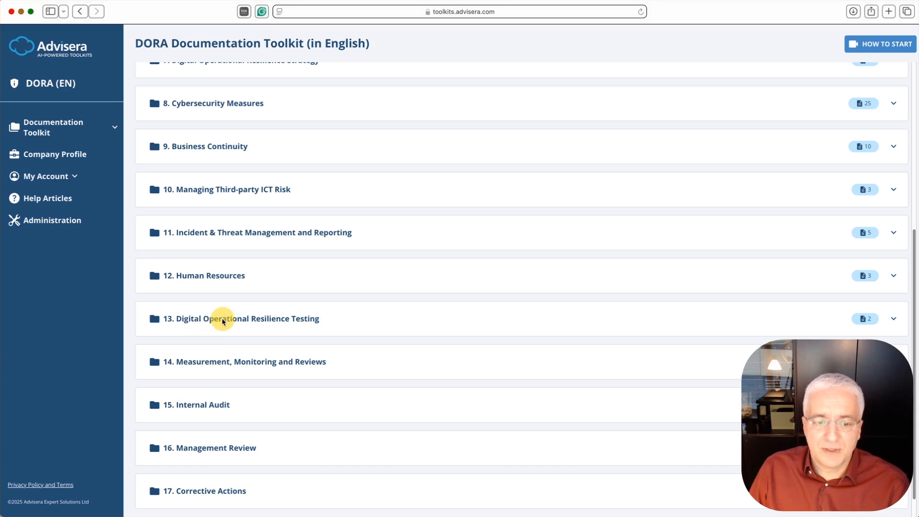
click(242, 318)
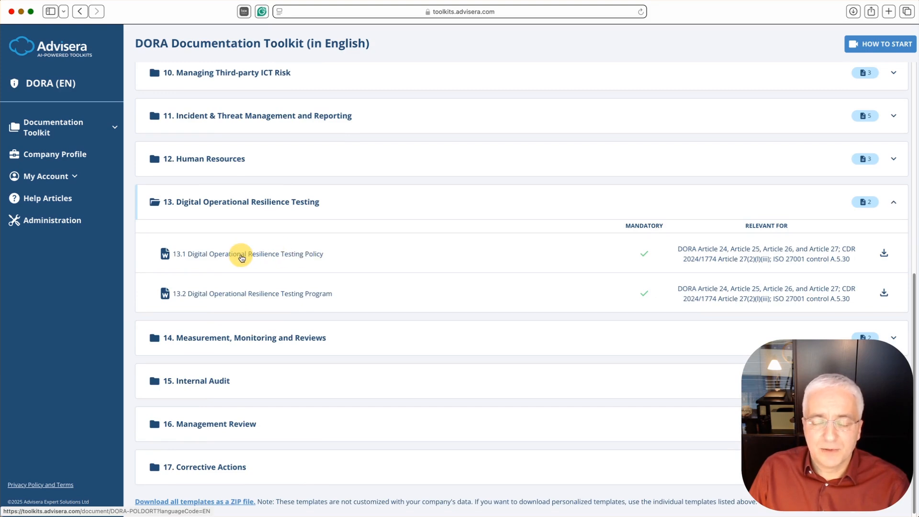
click(247, 254)
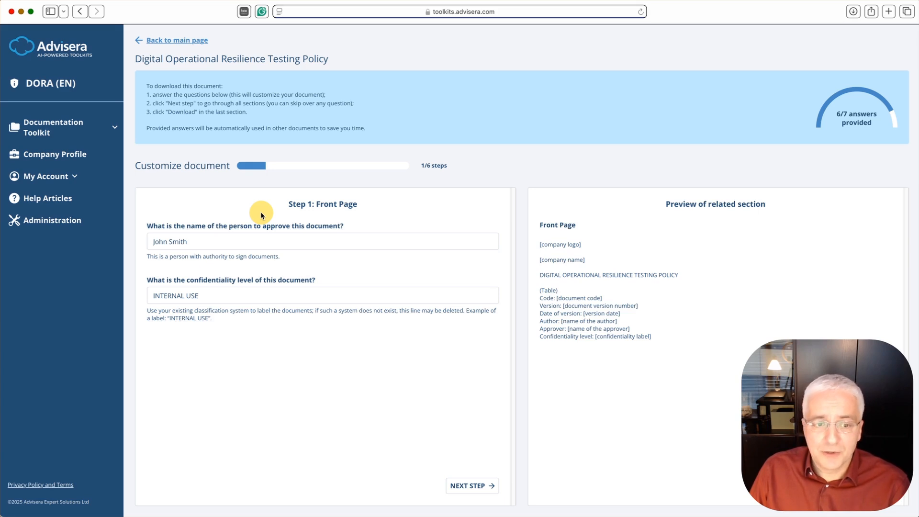
mouse_move(221, 270)
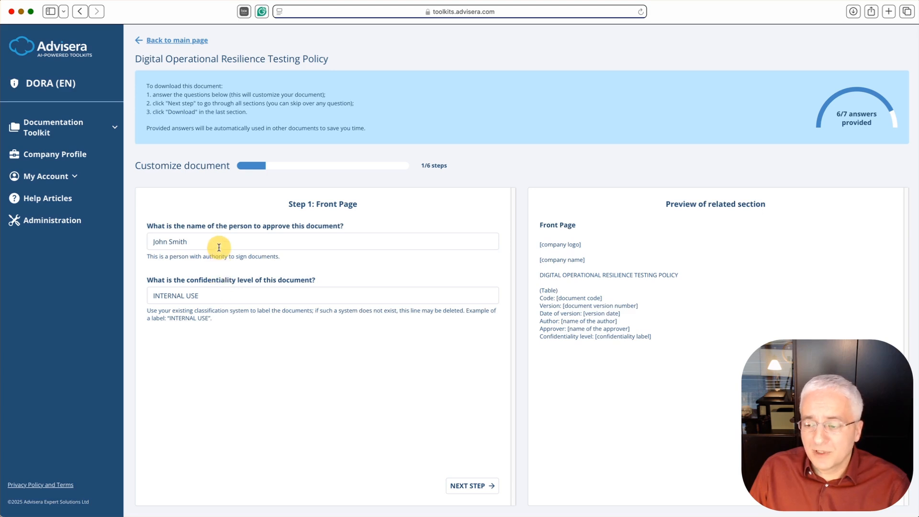
mouse_move(247, 228)
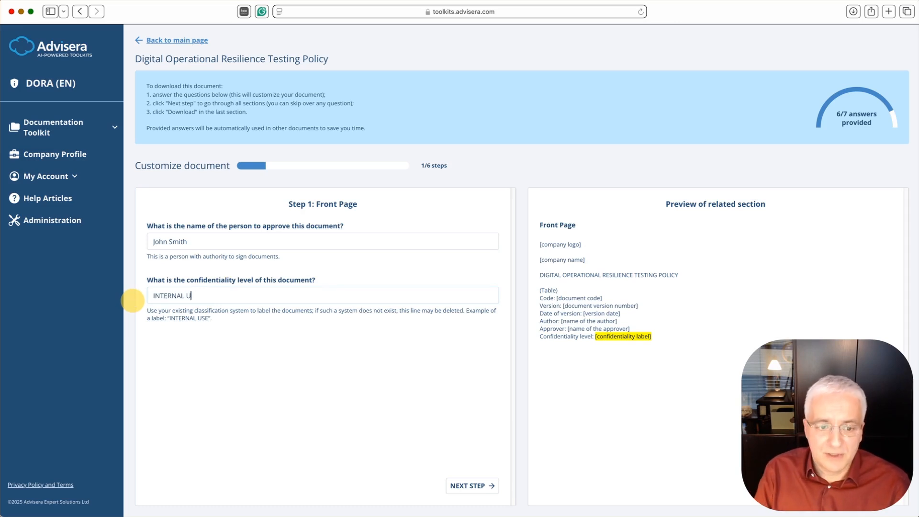
Replace INTERNAL USE with CONFIDENTIAL and advance to step 2.
text(CONFIDENTIAL)
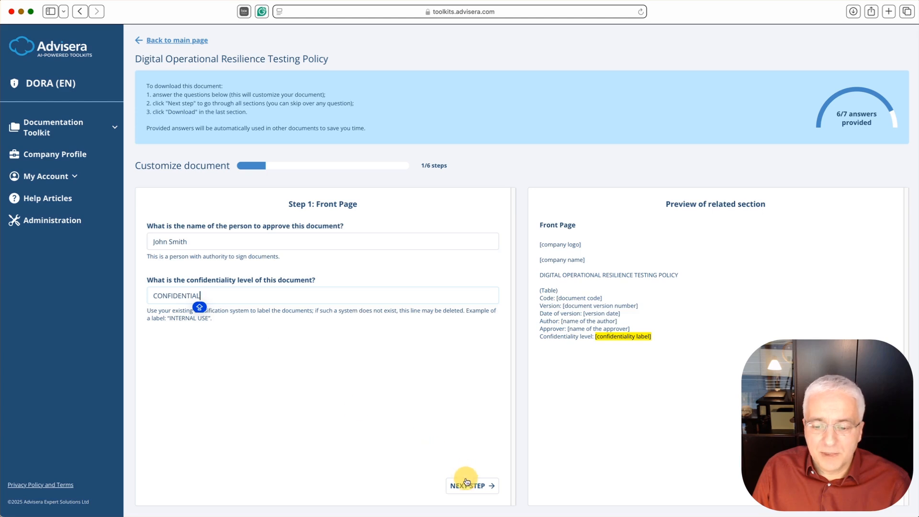
click(472, 485)
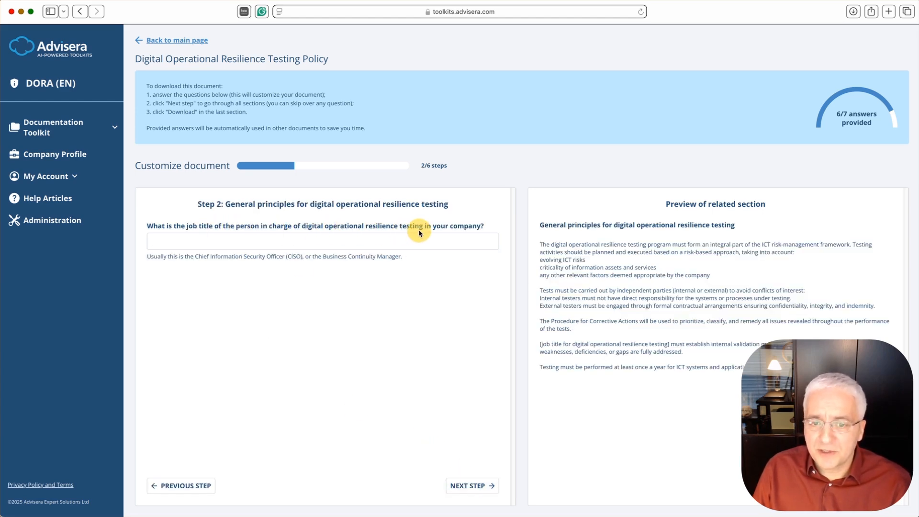
Enter Business Continuity Manager as the testing lead's job title.
click(322, 241)
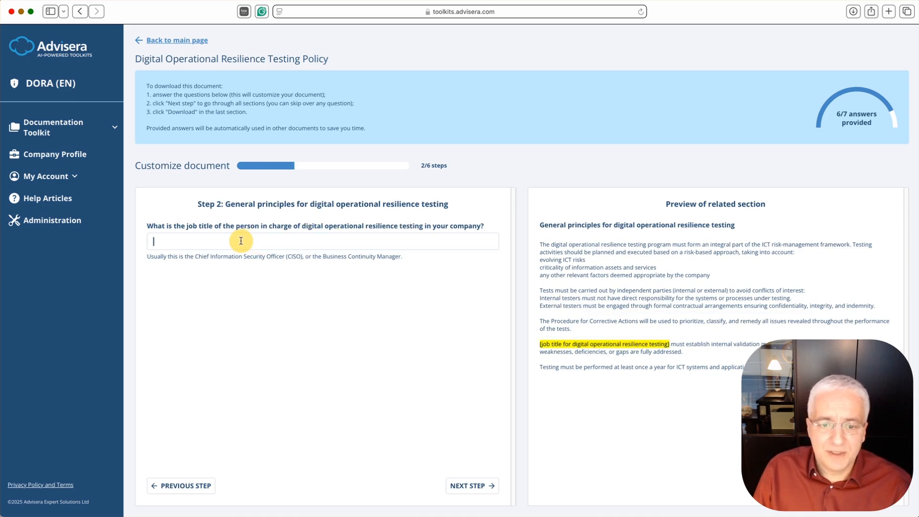
mouse_move(311, 259)
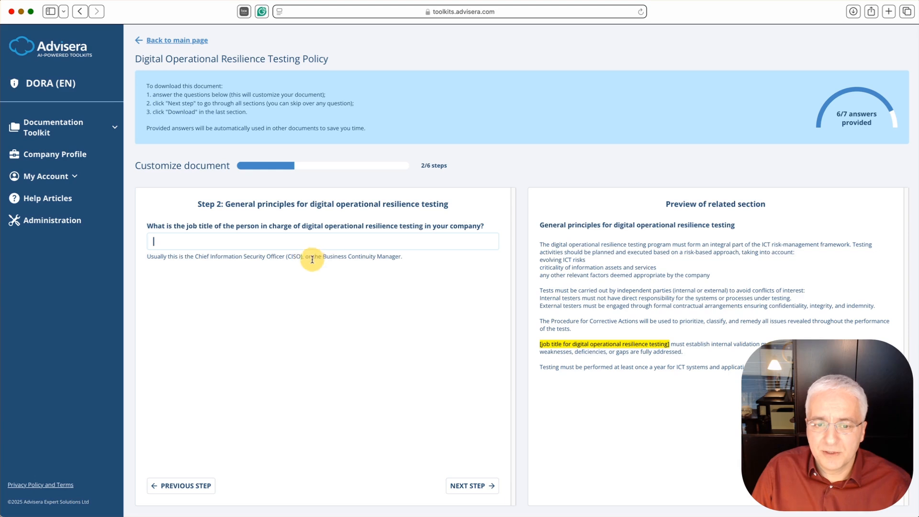
text(B)
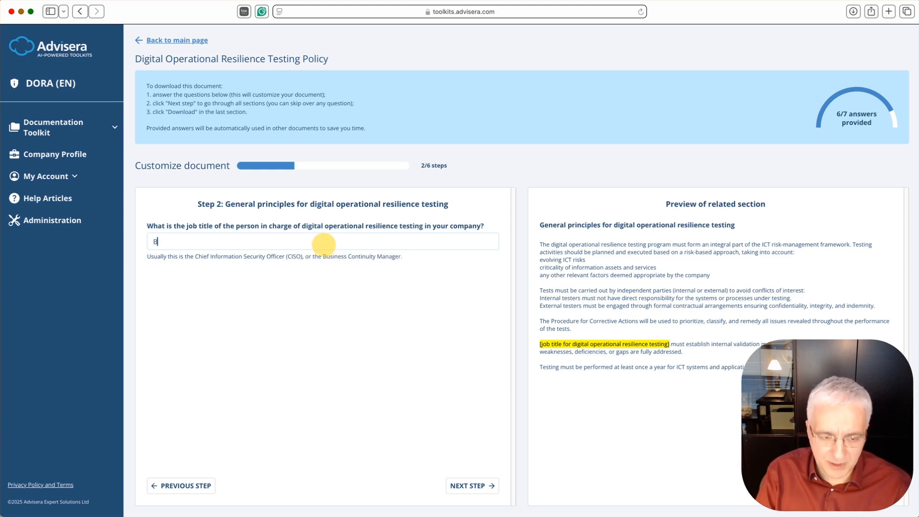
click(472, 485)
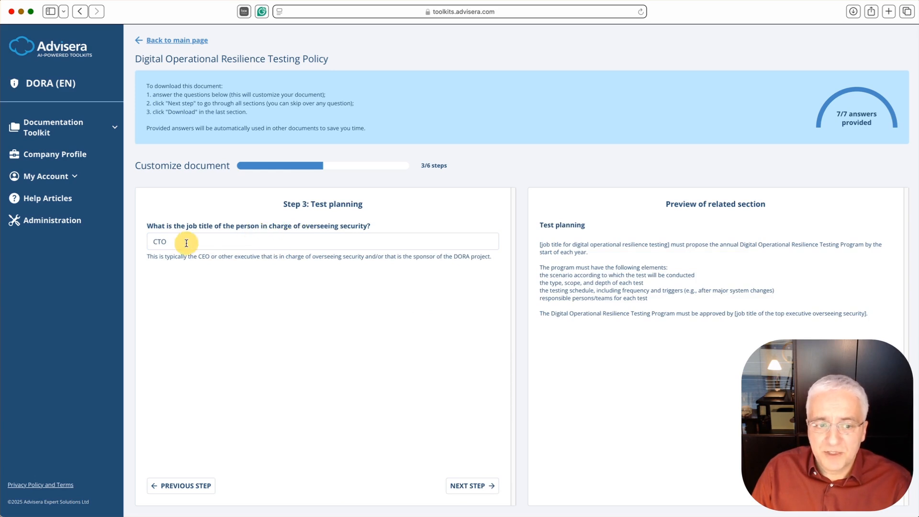
Advance through steps 3–5 with prefilled answers and download the customized policy.
click(472, 486)
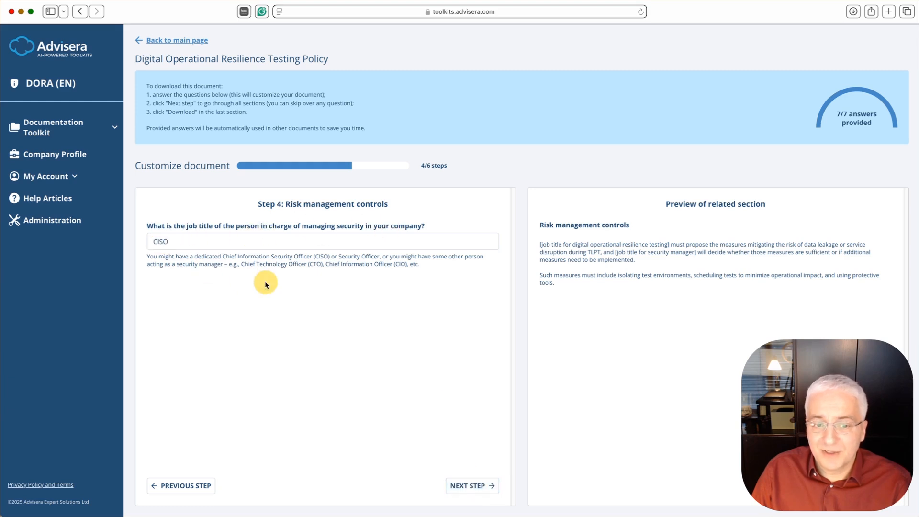
mouse_move(472, 485)
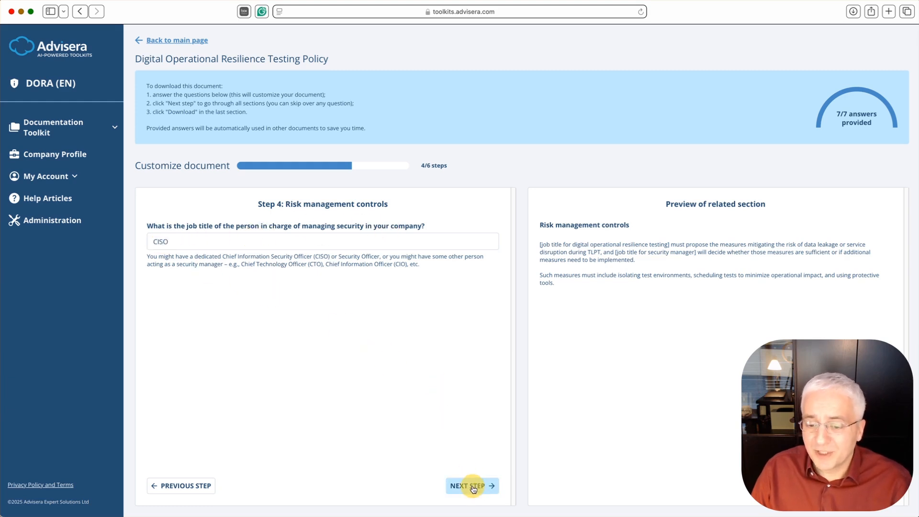
click(473, 485)
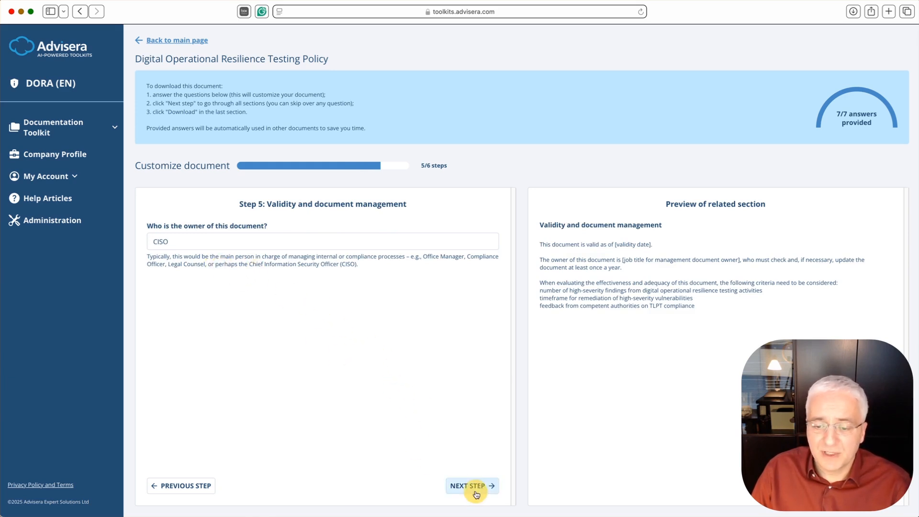
click(472, 486)
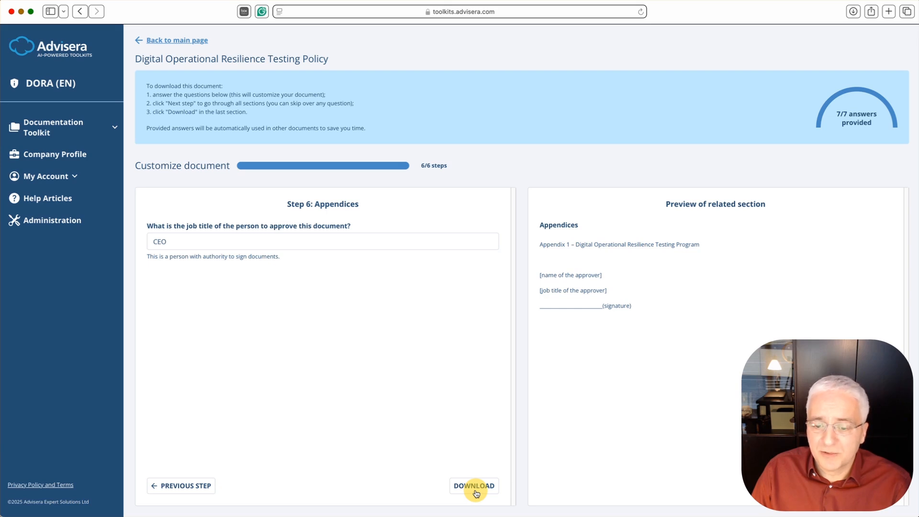
mouse_move(384, 353)
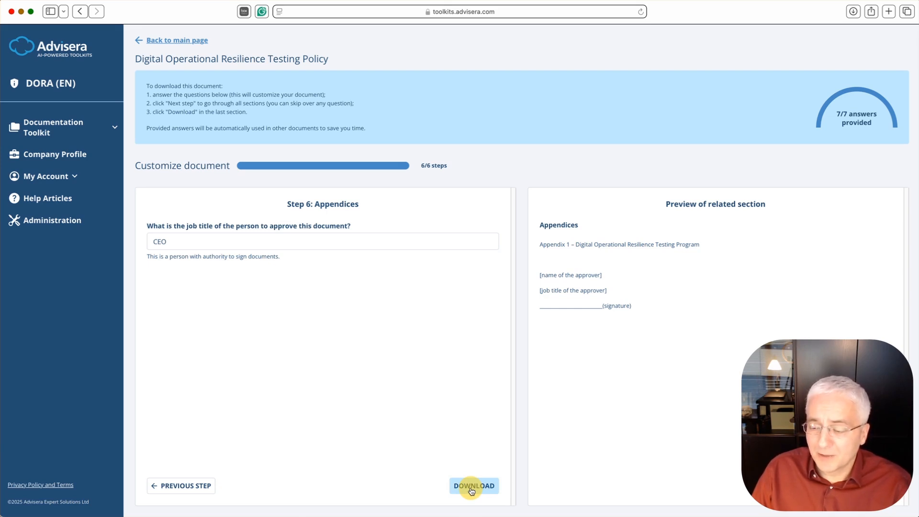
click(474, 485)
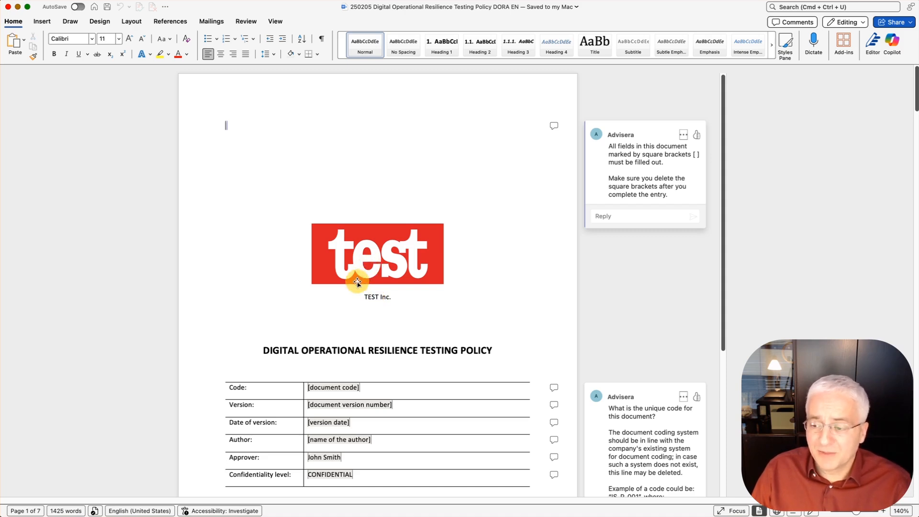
scroll(down, 3)
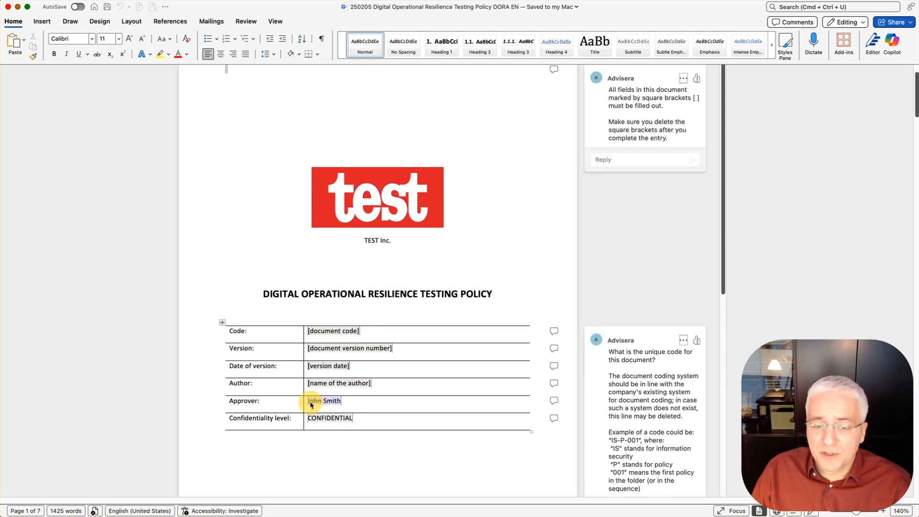
double_click(315, 402)
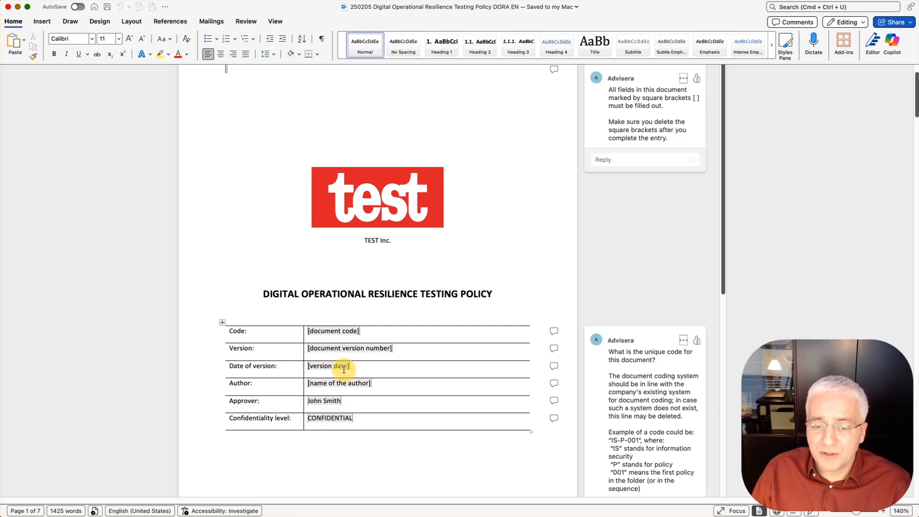
scroll(down, 3)
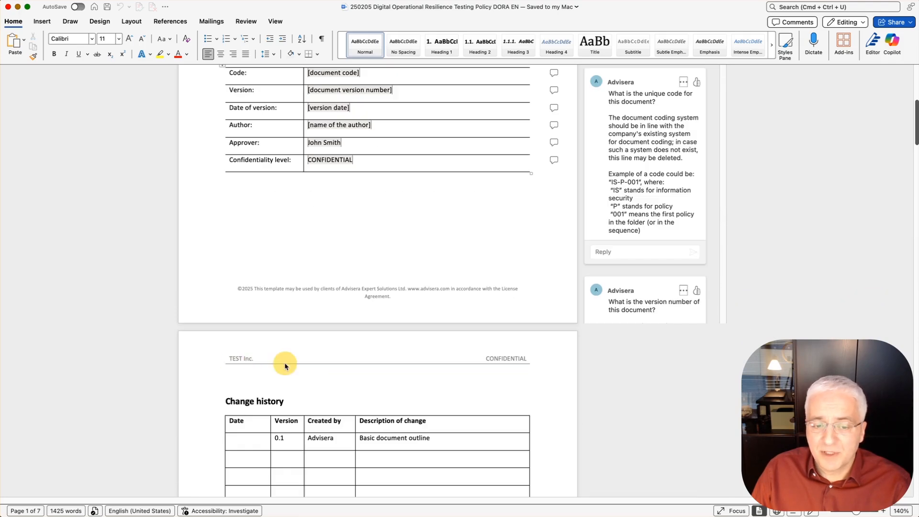
mouse_move(475, 349)
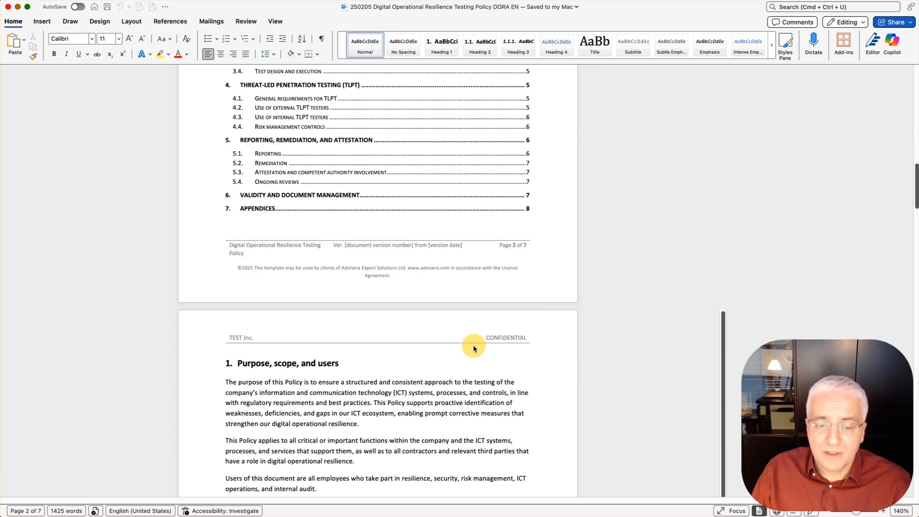
scroll(down, 3)
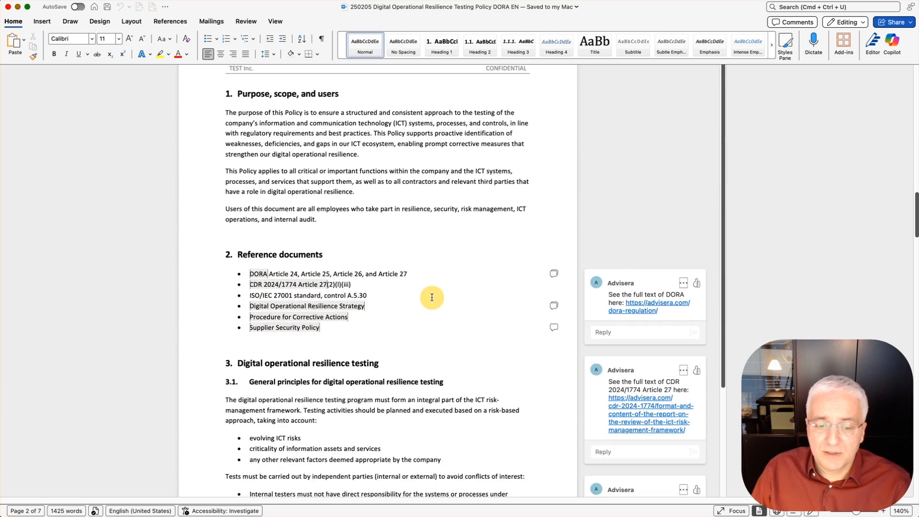
scroll(down, 3)
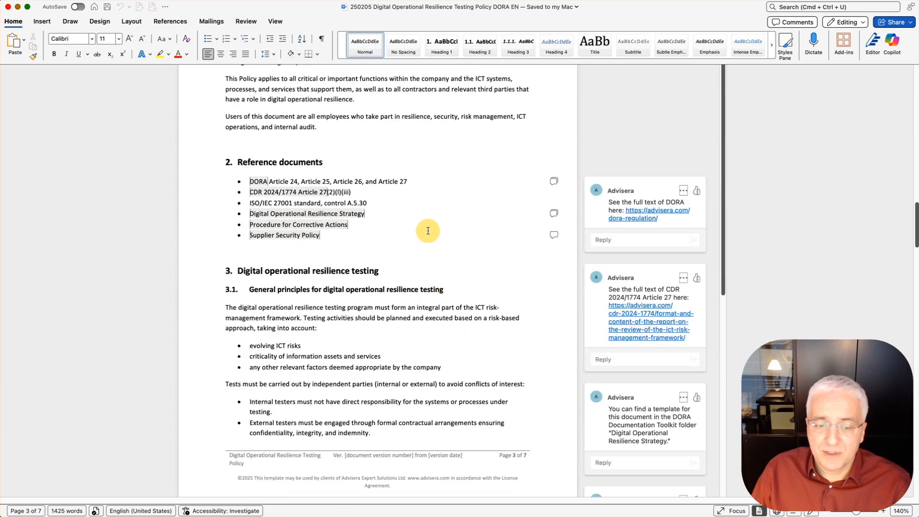
scroll(down, 3)
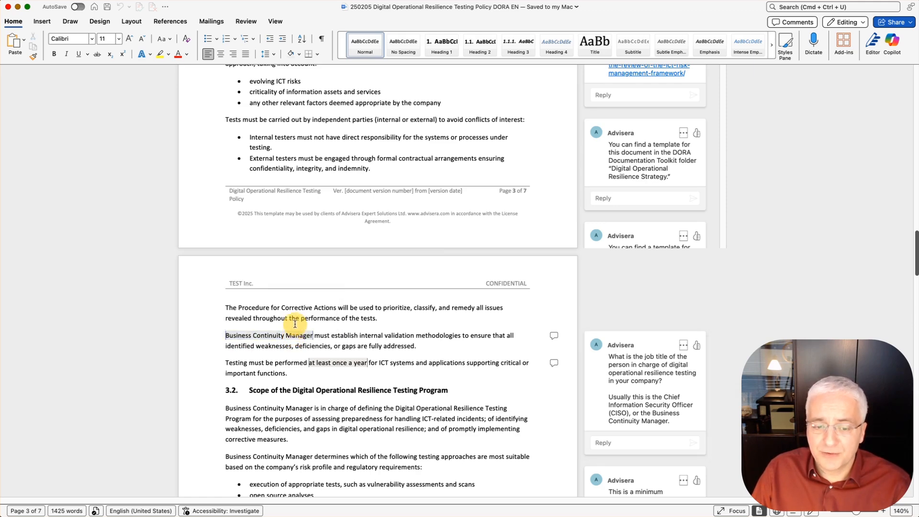
scroll(down, 3)
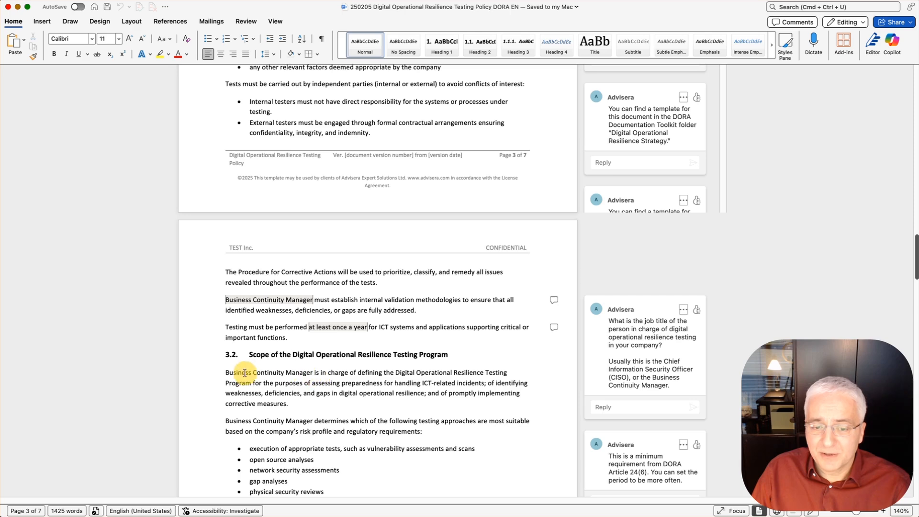